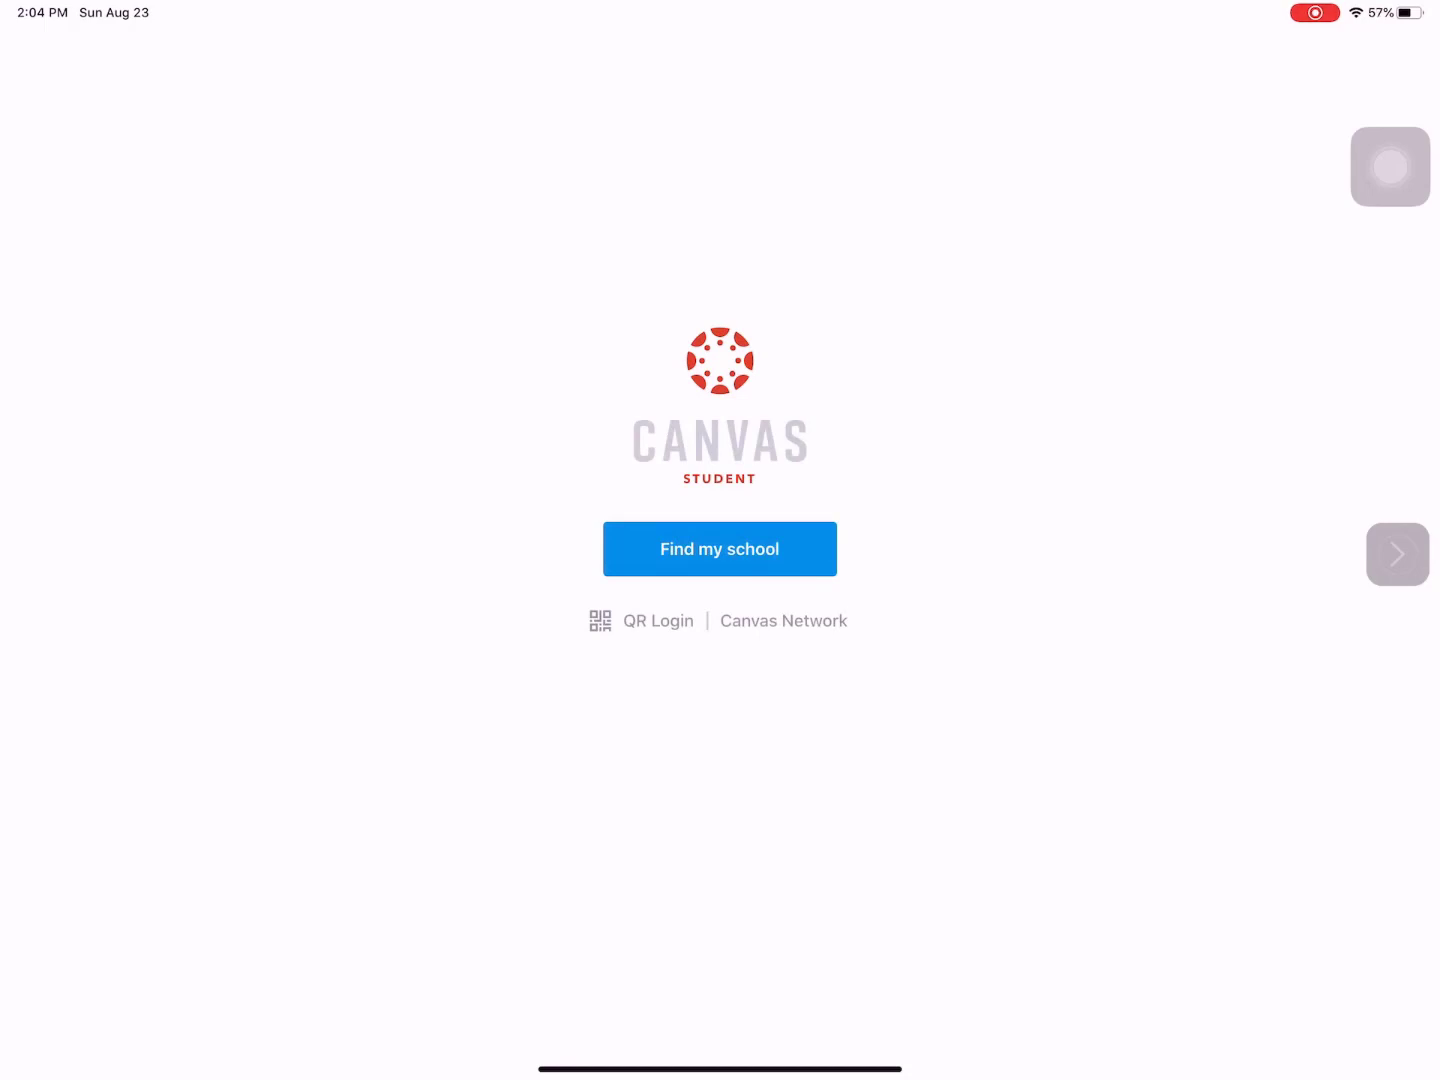
Search for 'lindbergh' in Find my school to reach the school's Google sign-in.
{"action": "left_click", "coordinate": [718, 548]}
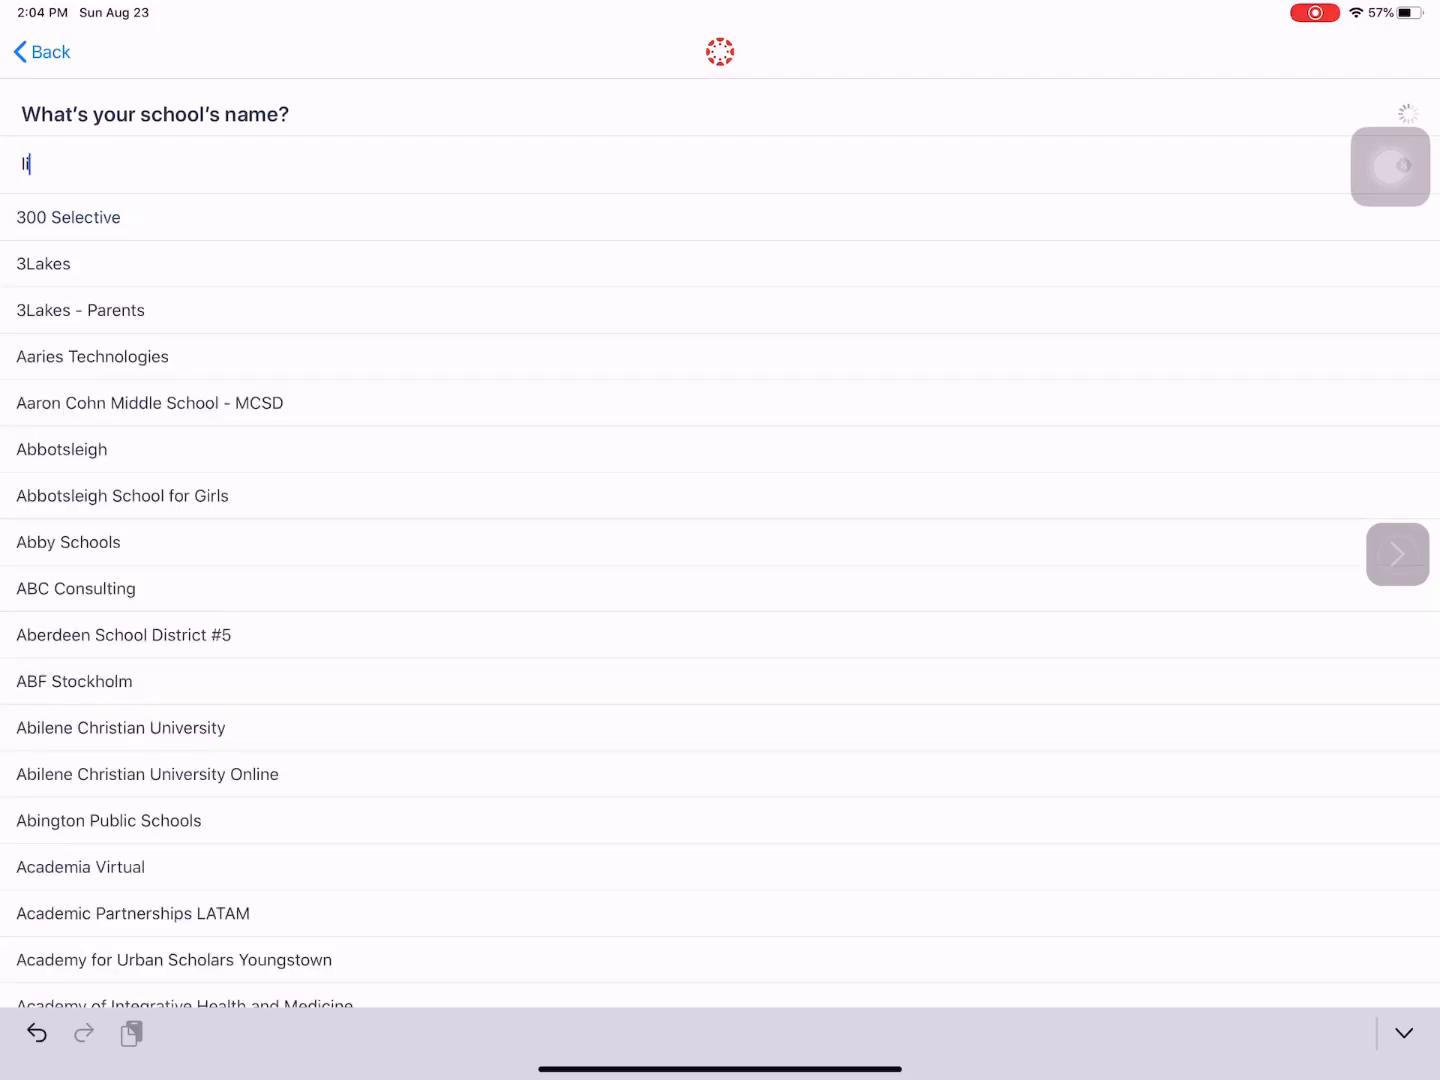
{"action": "type", "text": "lindbergh"}
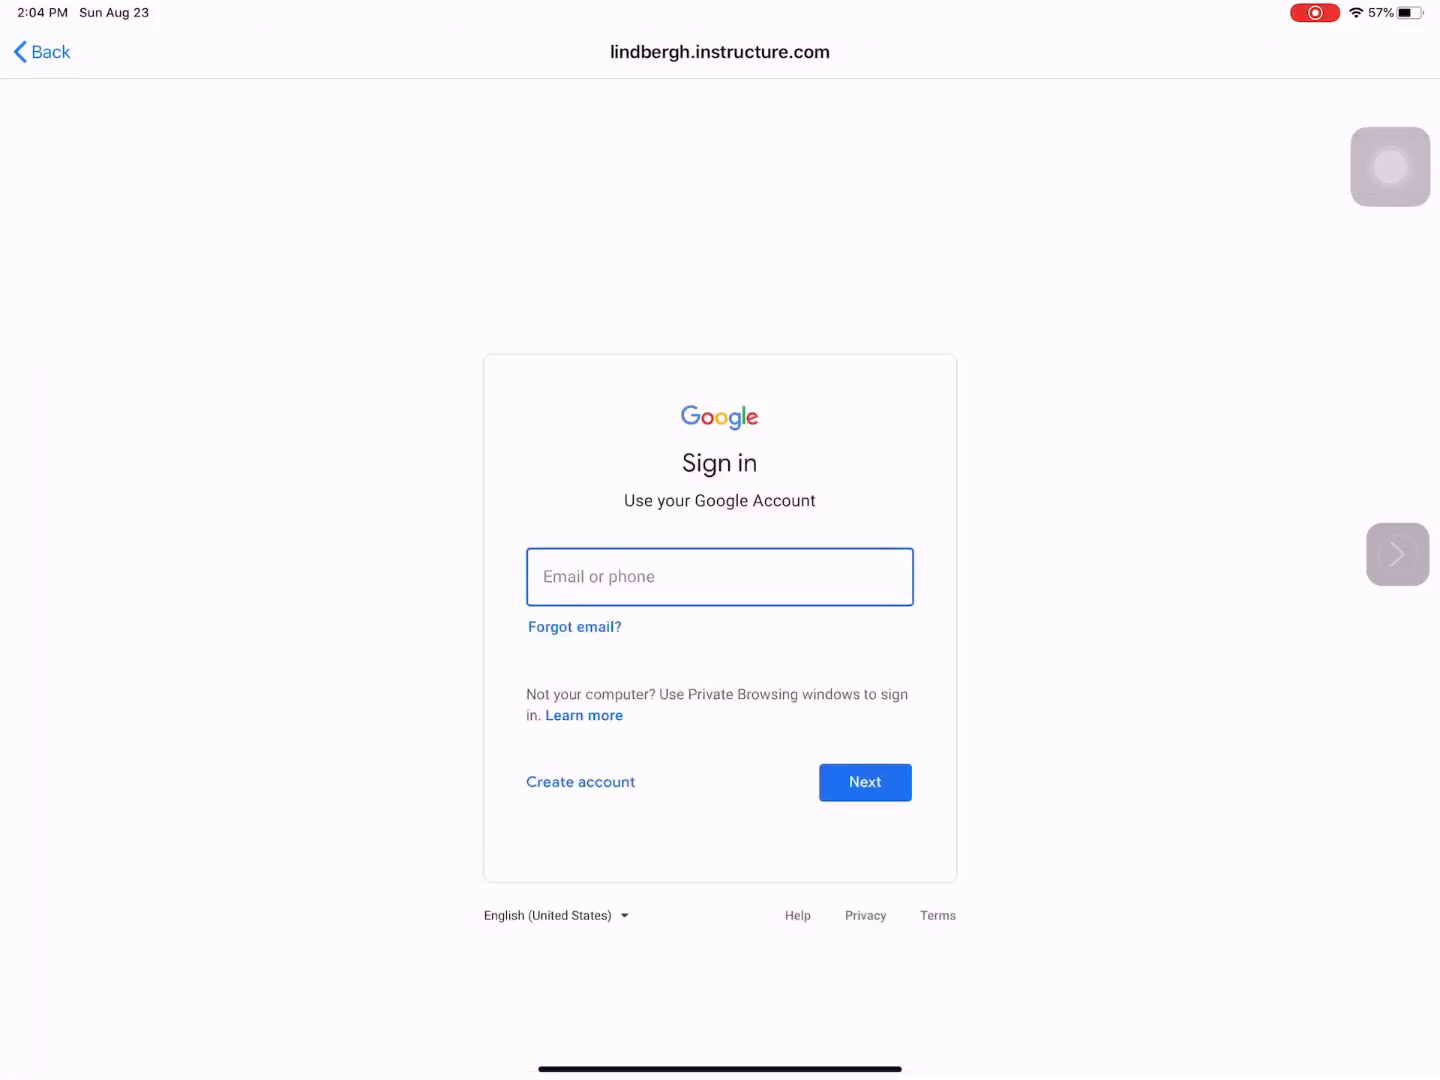
Sign in with the student Google email and password to reach the kindergarten course.
{"action": "left_click", "coordinate": [720, 576]}
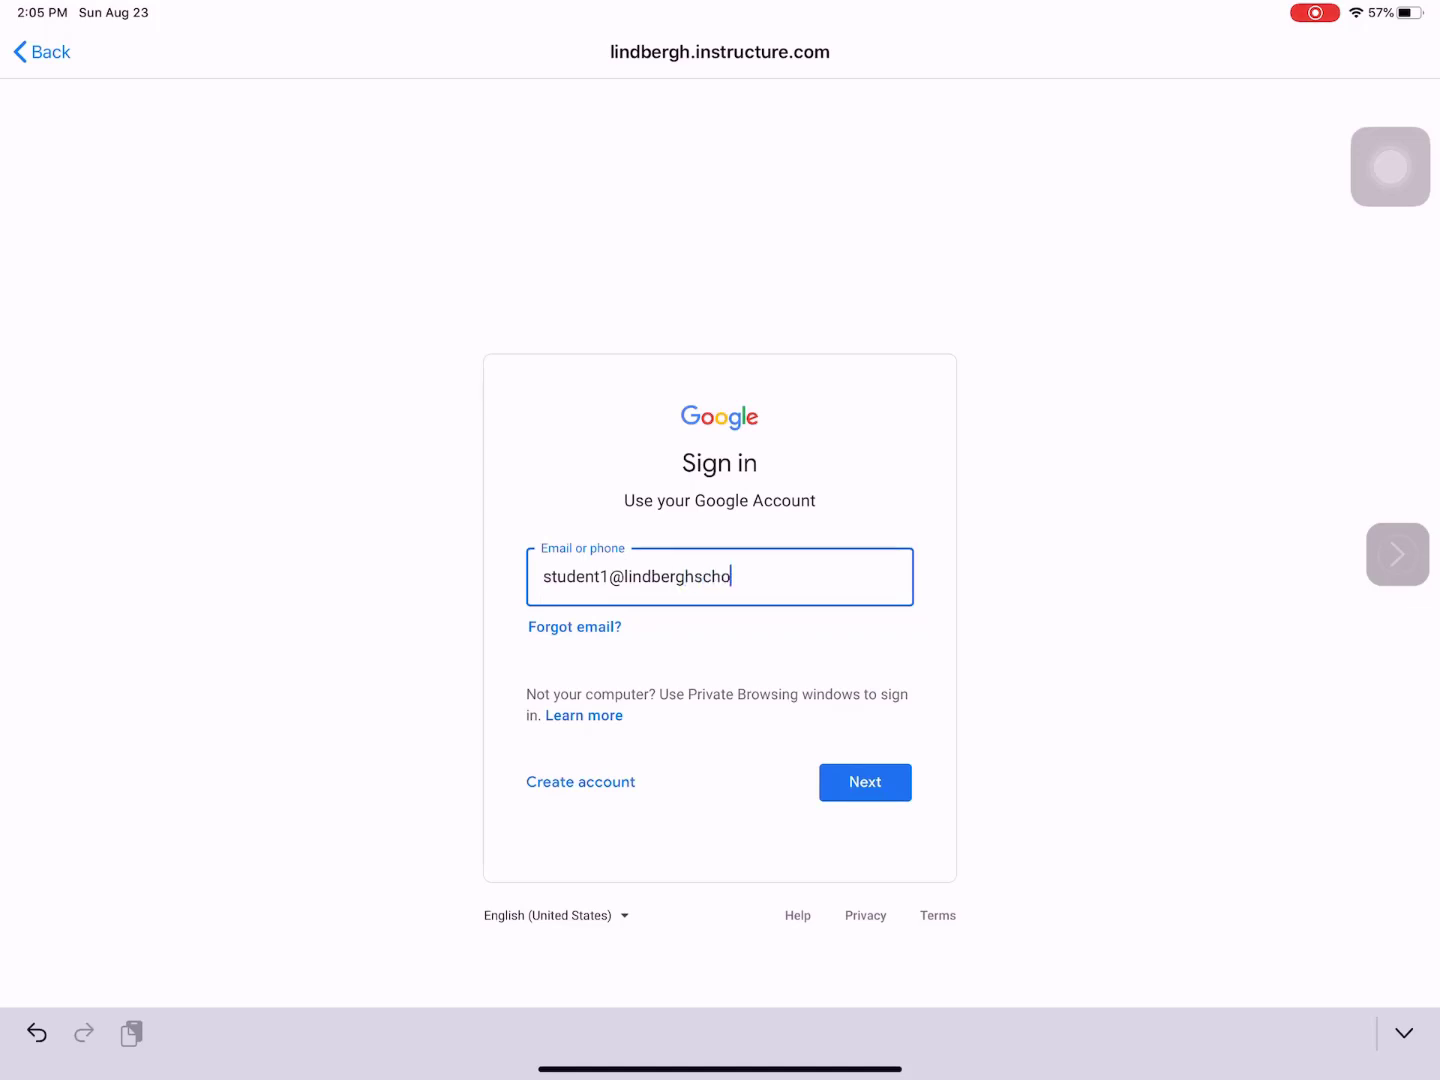
{"action": "left_click", "coordinate": [864, 782]}
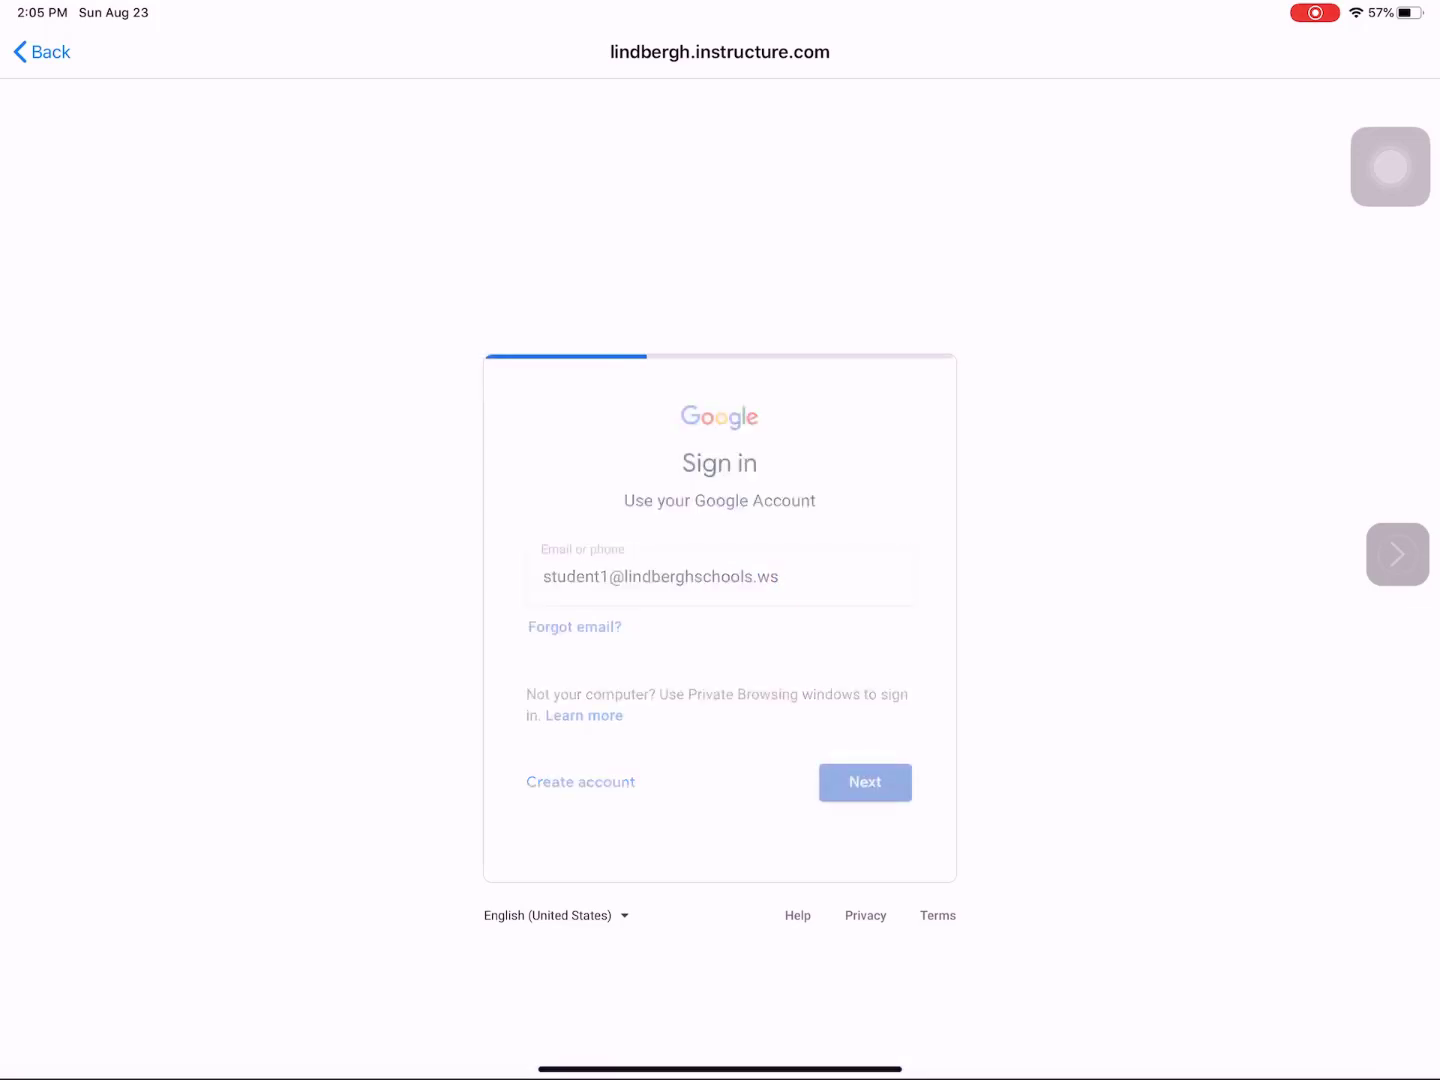
{"action": "type", "text": "••"}
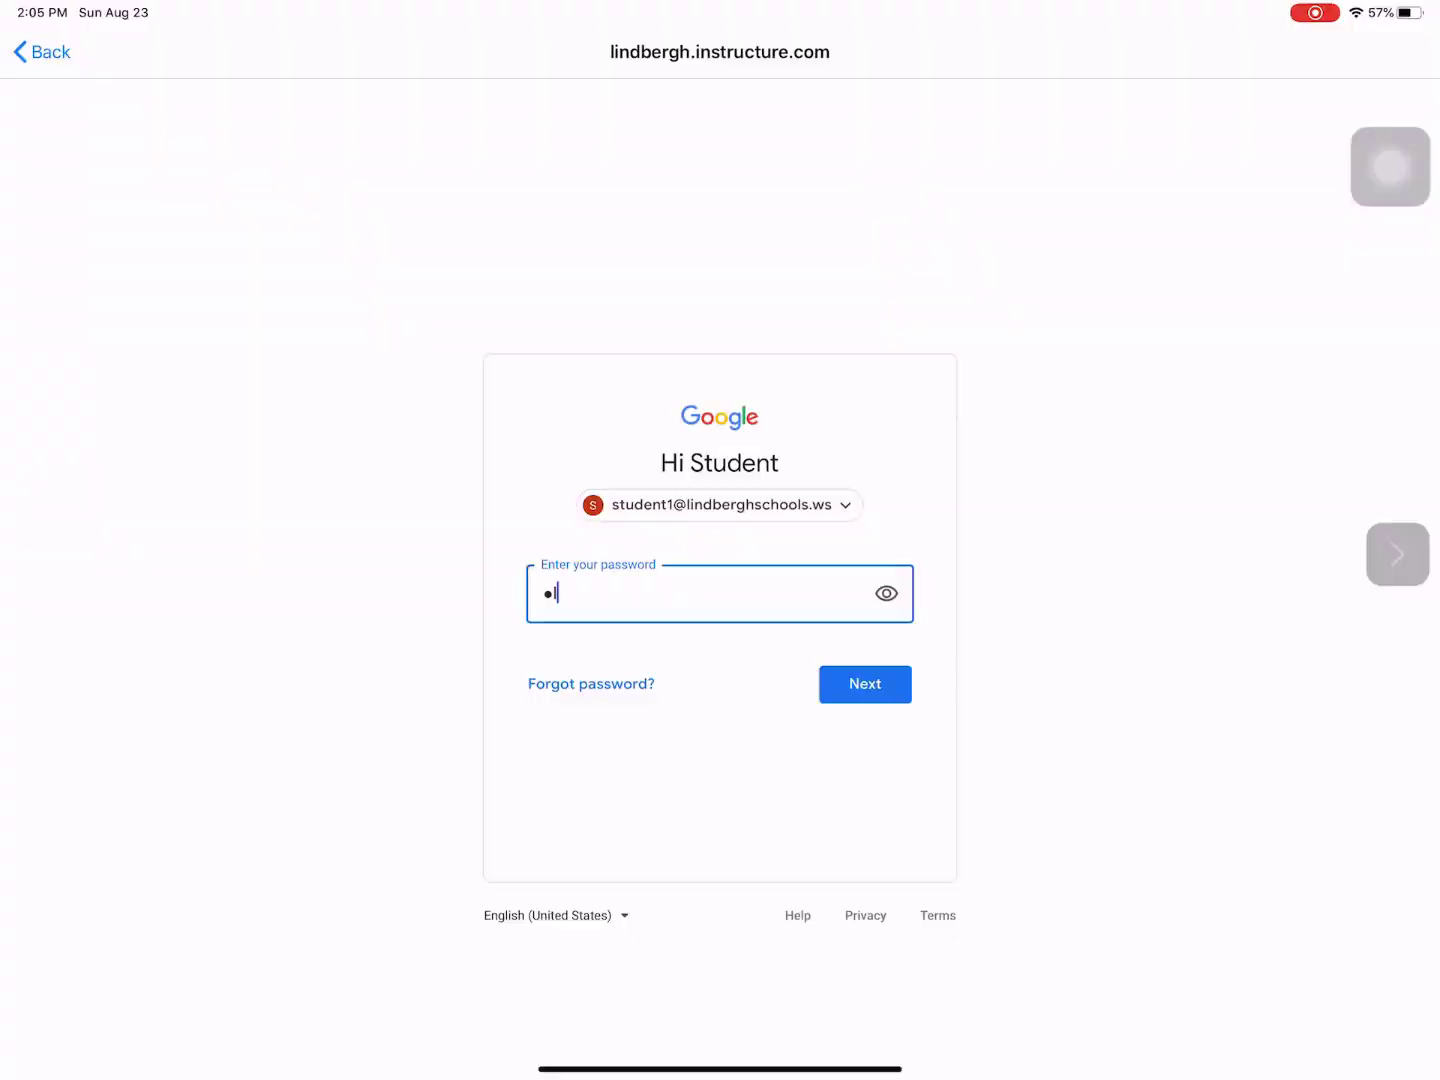
{"action": "left_click", "coordinate": [864, 684]}
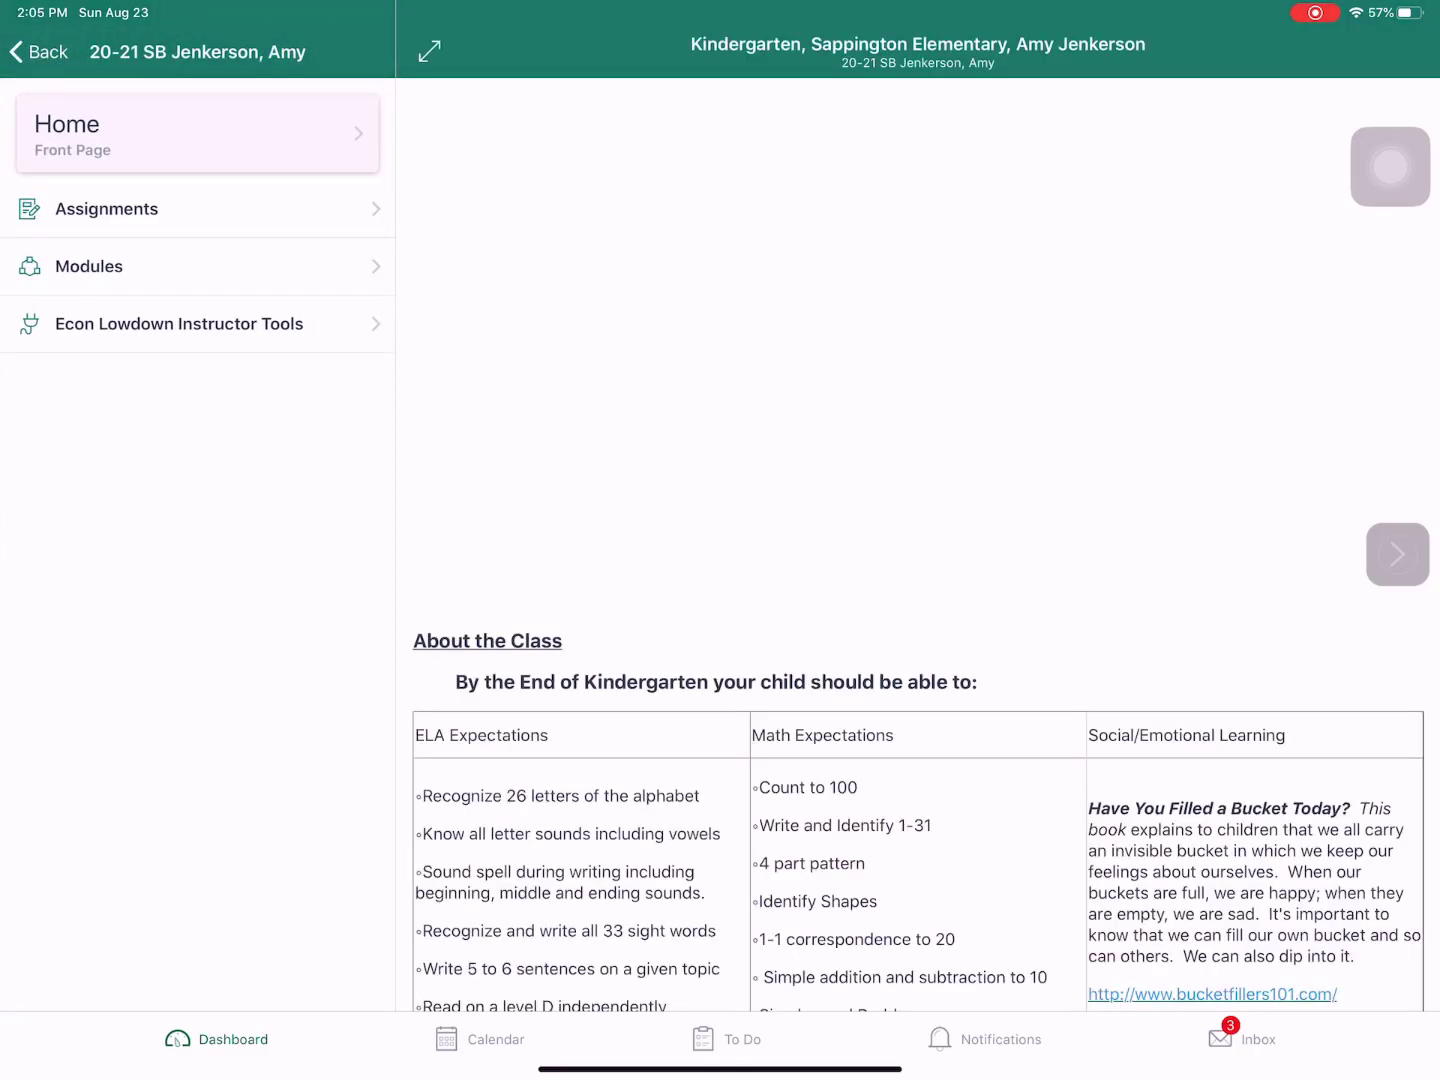
Scroll the course front page through the class expectations and teacher sections.
{"action": "scroll", "scroll_direction": "down", "scroll_amount": 3}
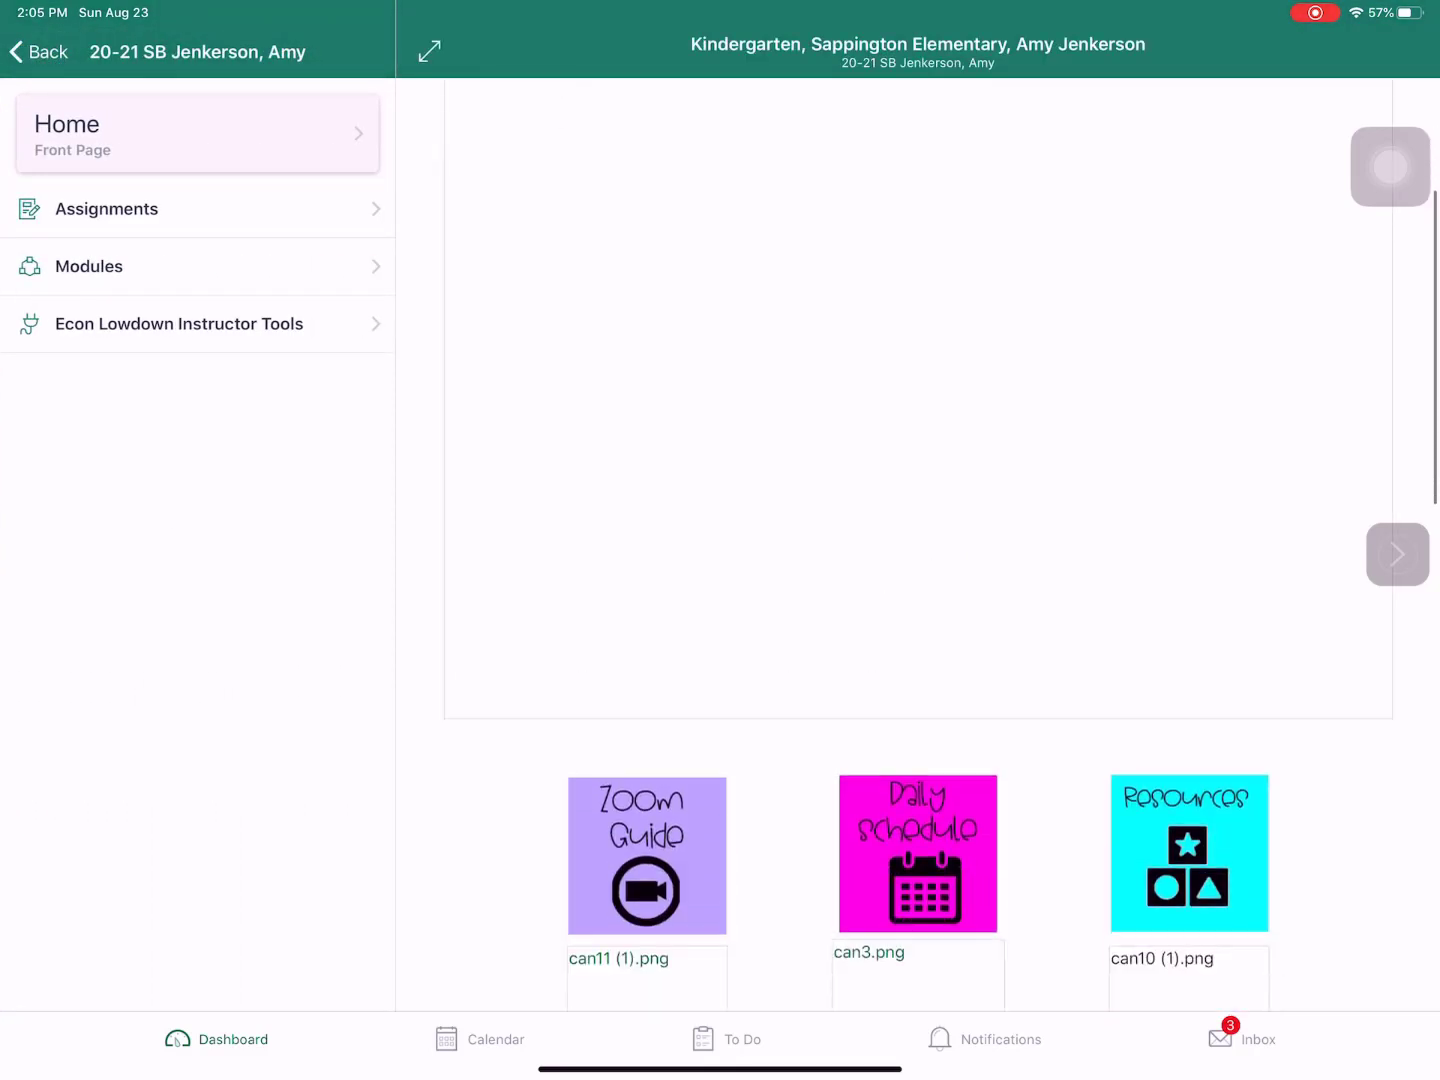
{"action": "scroll", "scroll_direction": "down", "scroll_amount": 3}
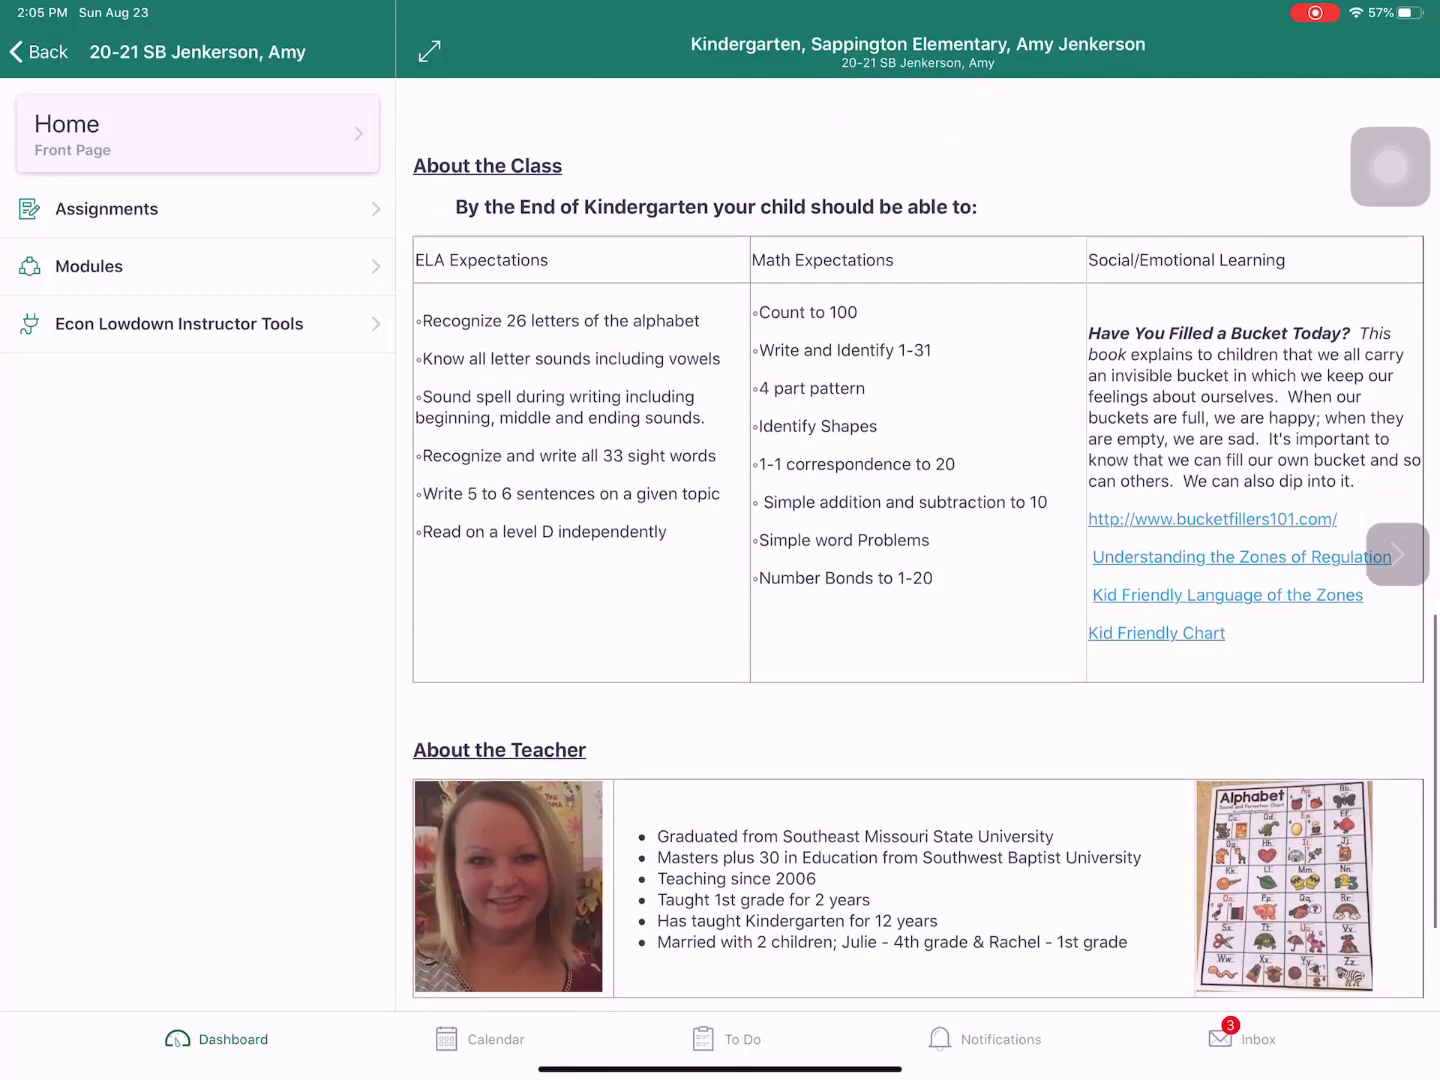
{"action": "scroll", "scroll_direction": "down", "scroll_amount": 3}
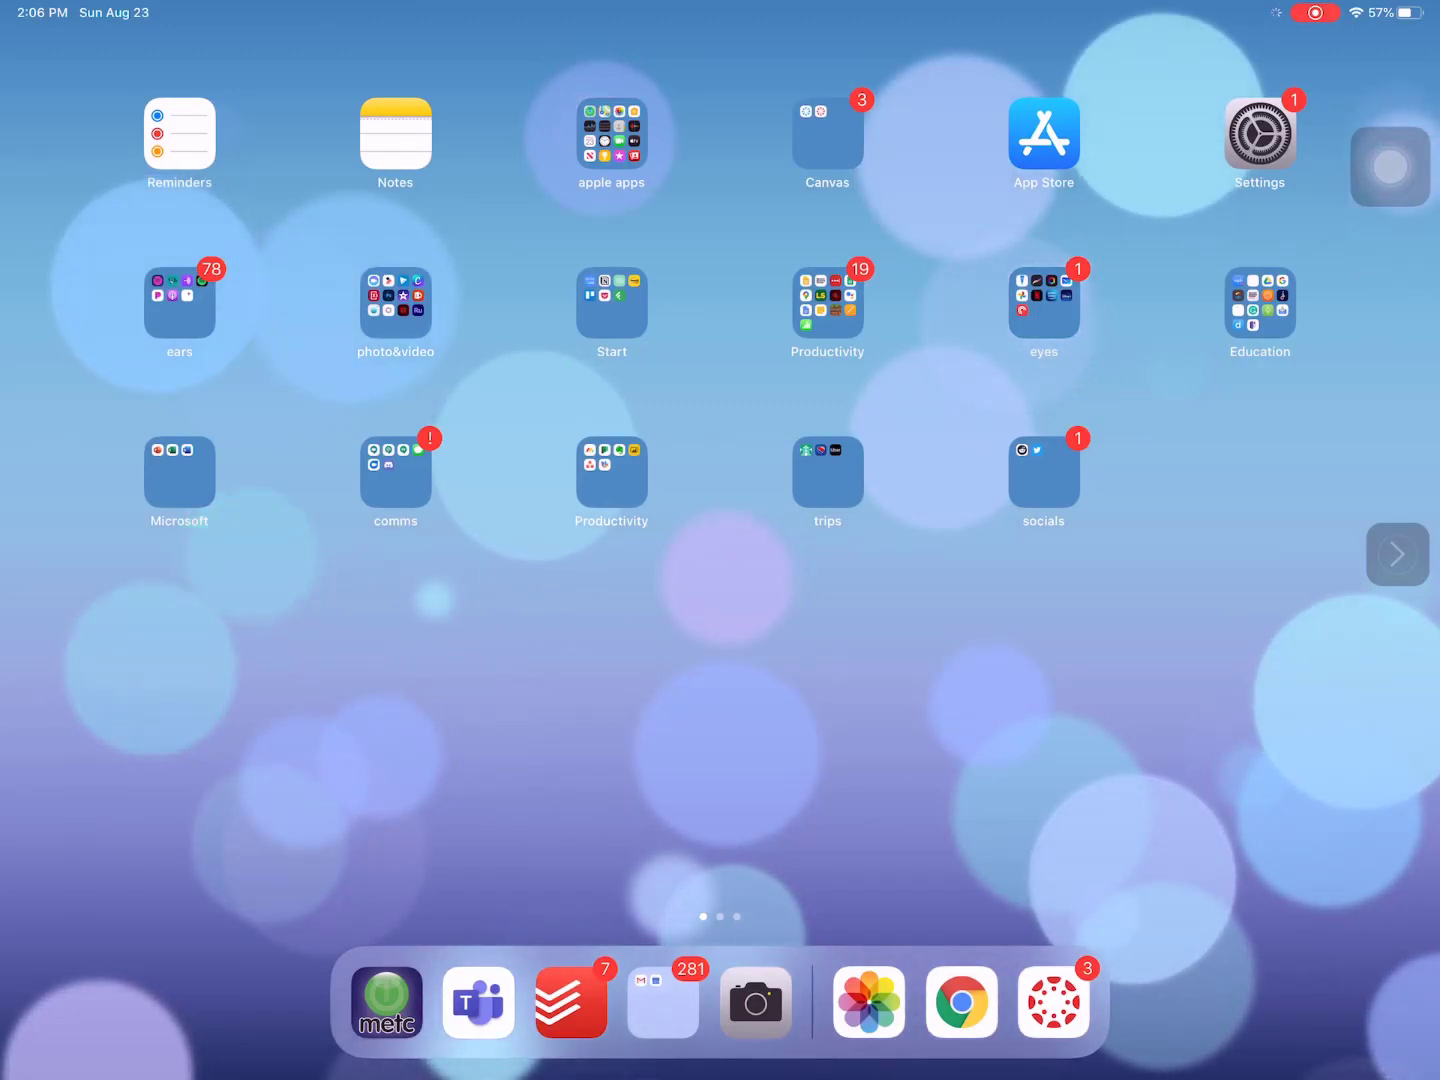
Launch Chrome from the dock and start a fresh blank tab.
{"action": "left_click", "coordinate": [960, 1000]}
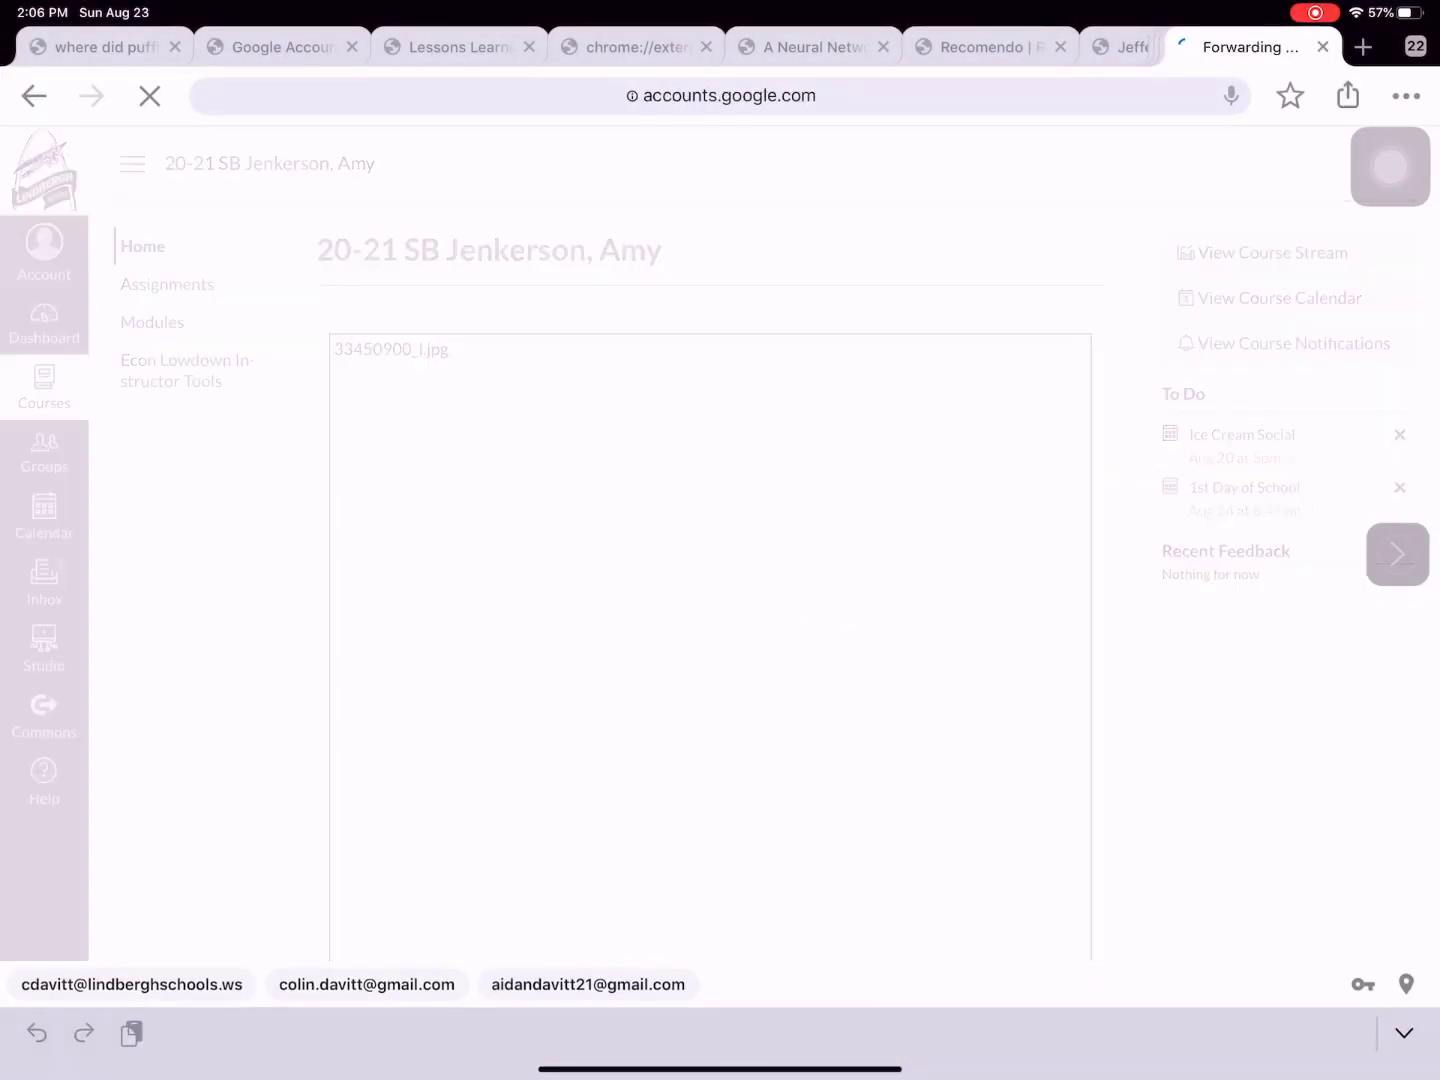
{"action": "left_click", "coordinate": [1362, 46]}
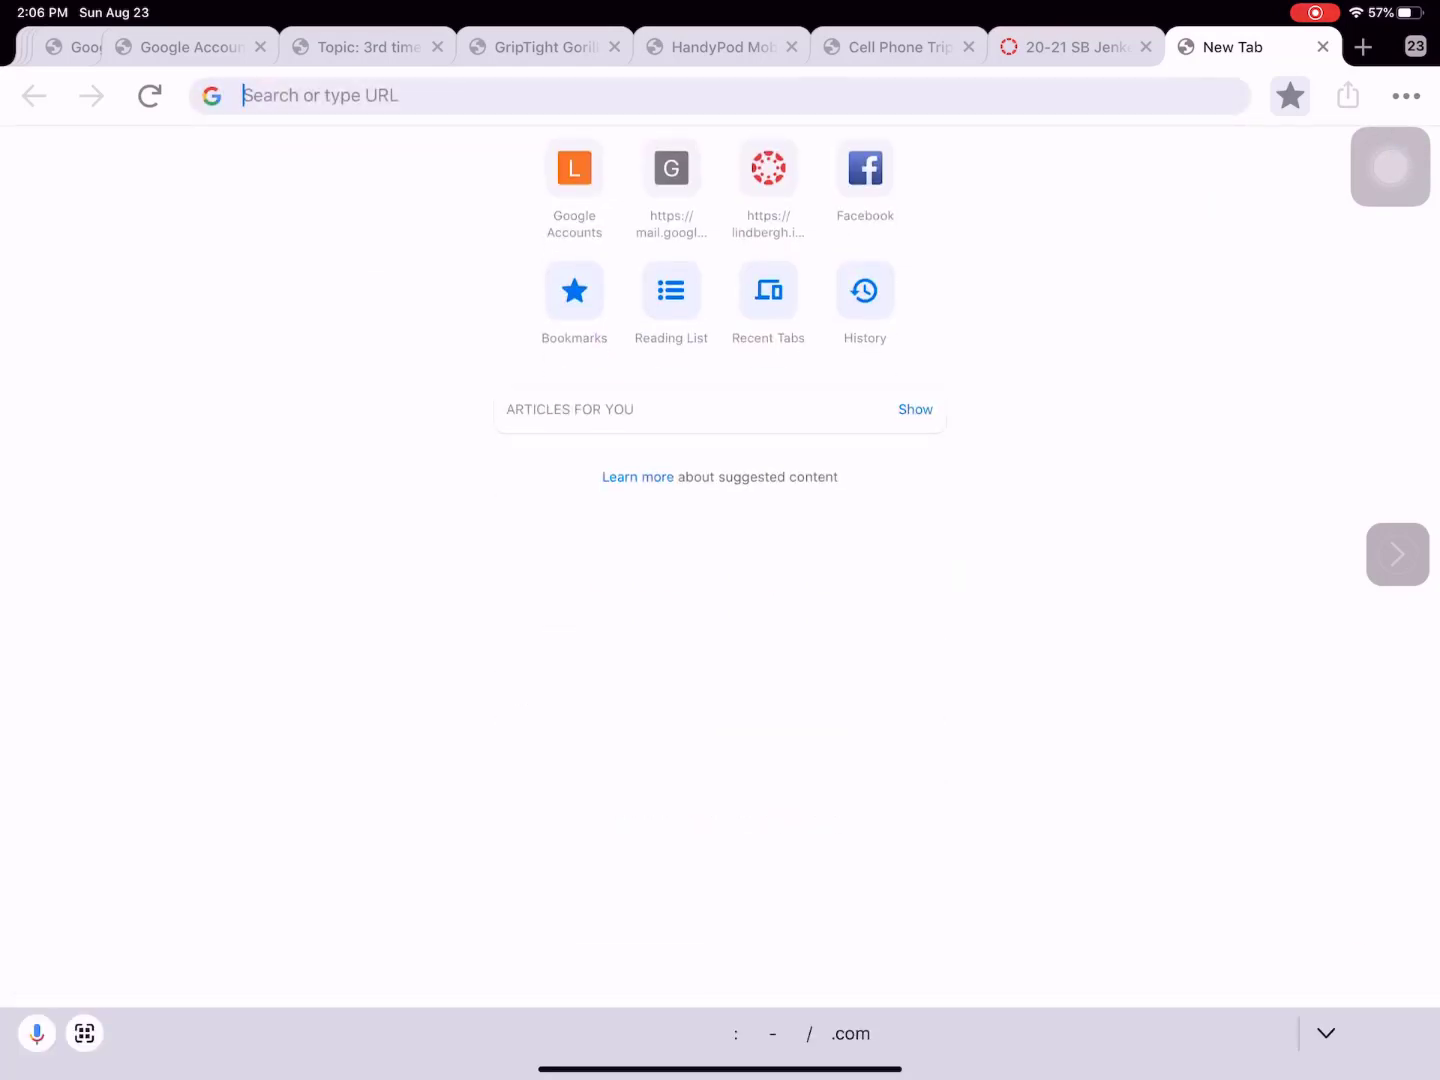
Go to lscanvas.com via the Sign in - Google Accounts suggestion.
{"action": "type", "text": "lscanvas.com"}
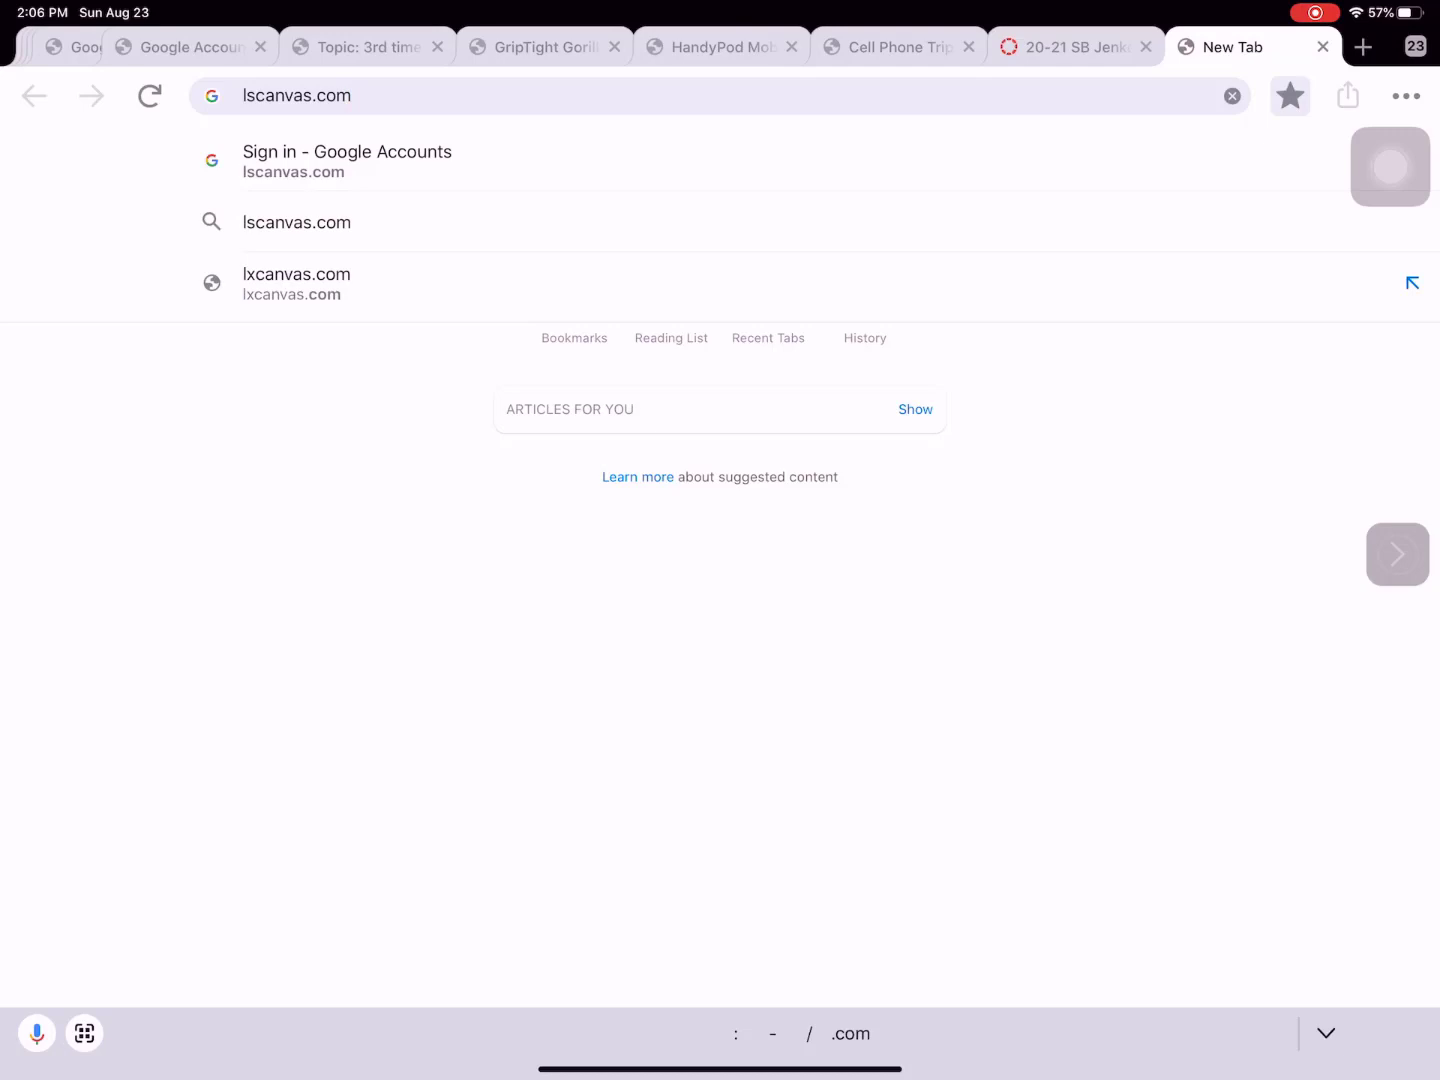
{"action": "left_click", "coordinate": [348, 160]}
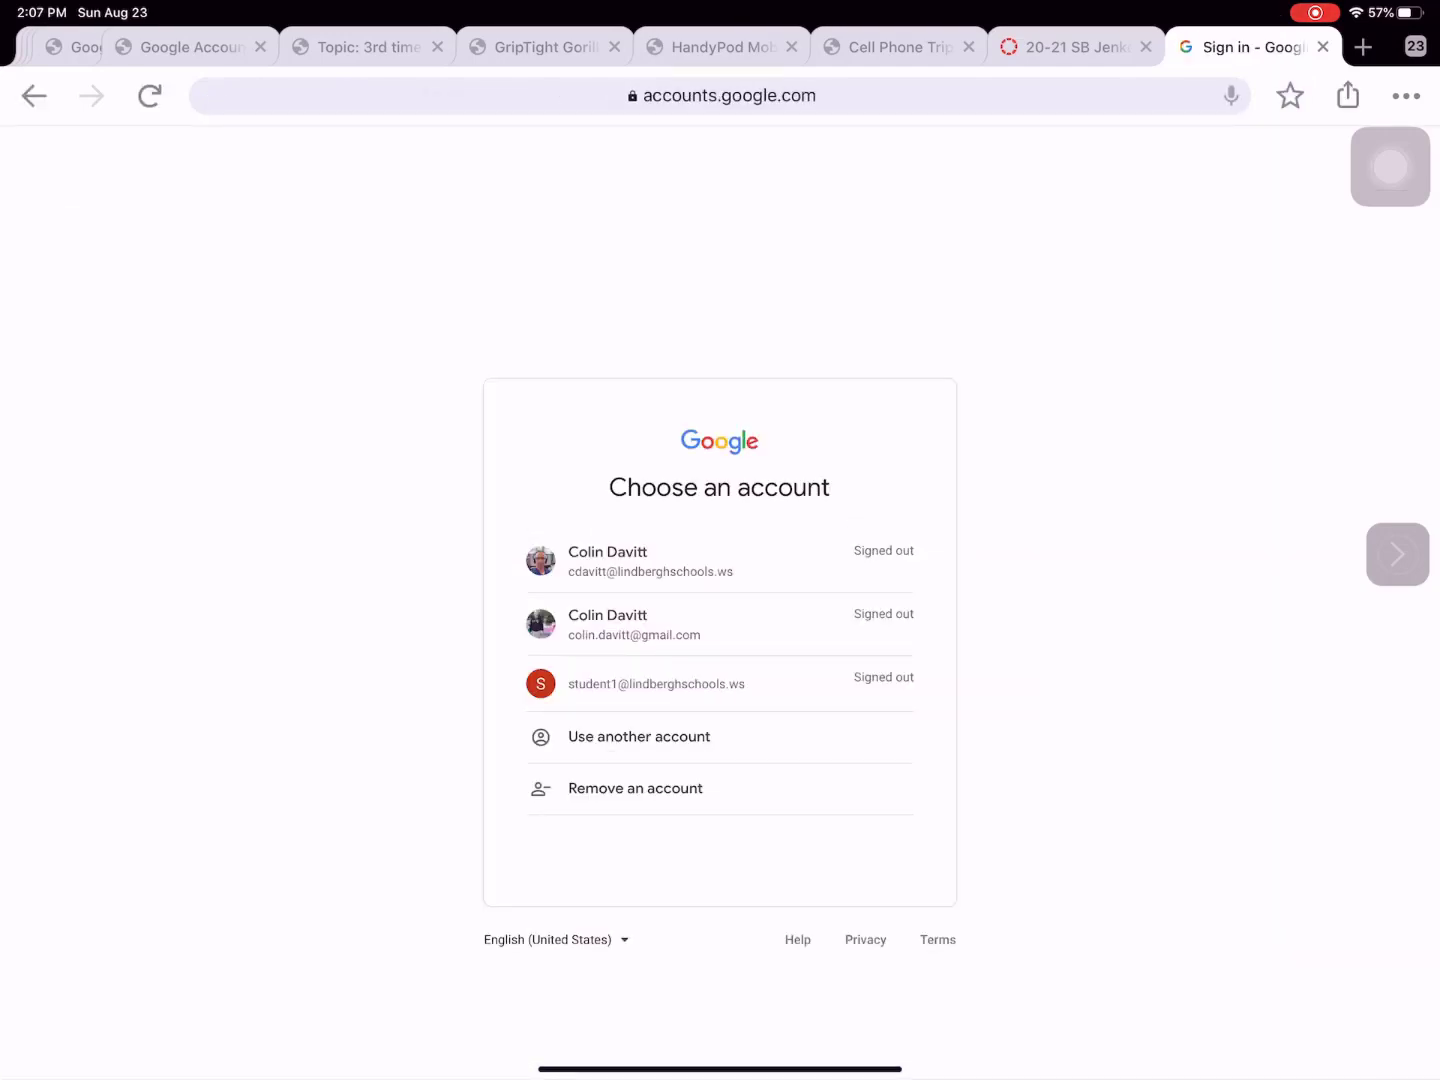
Choose the student1 account and enter its password to finish Google sign-in.
{"action": "left_click", "coordinate": [640, 738]}
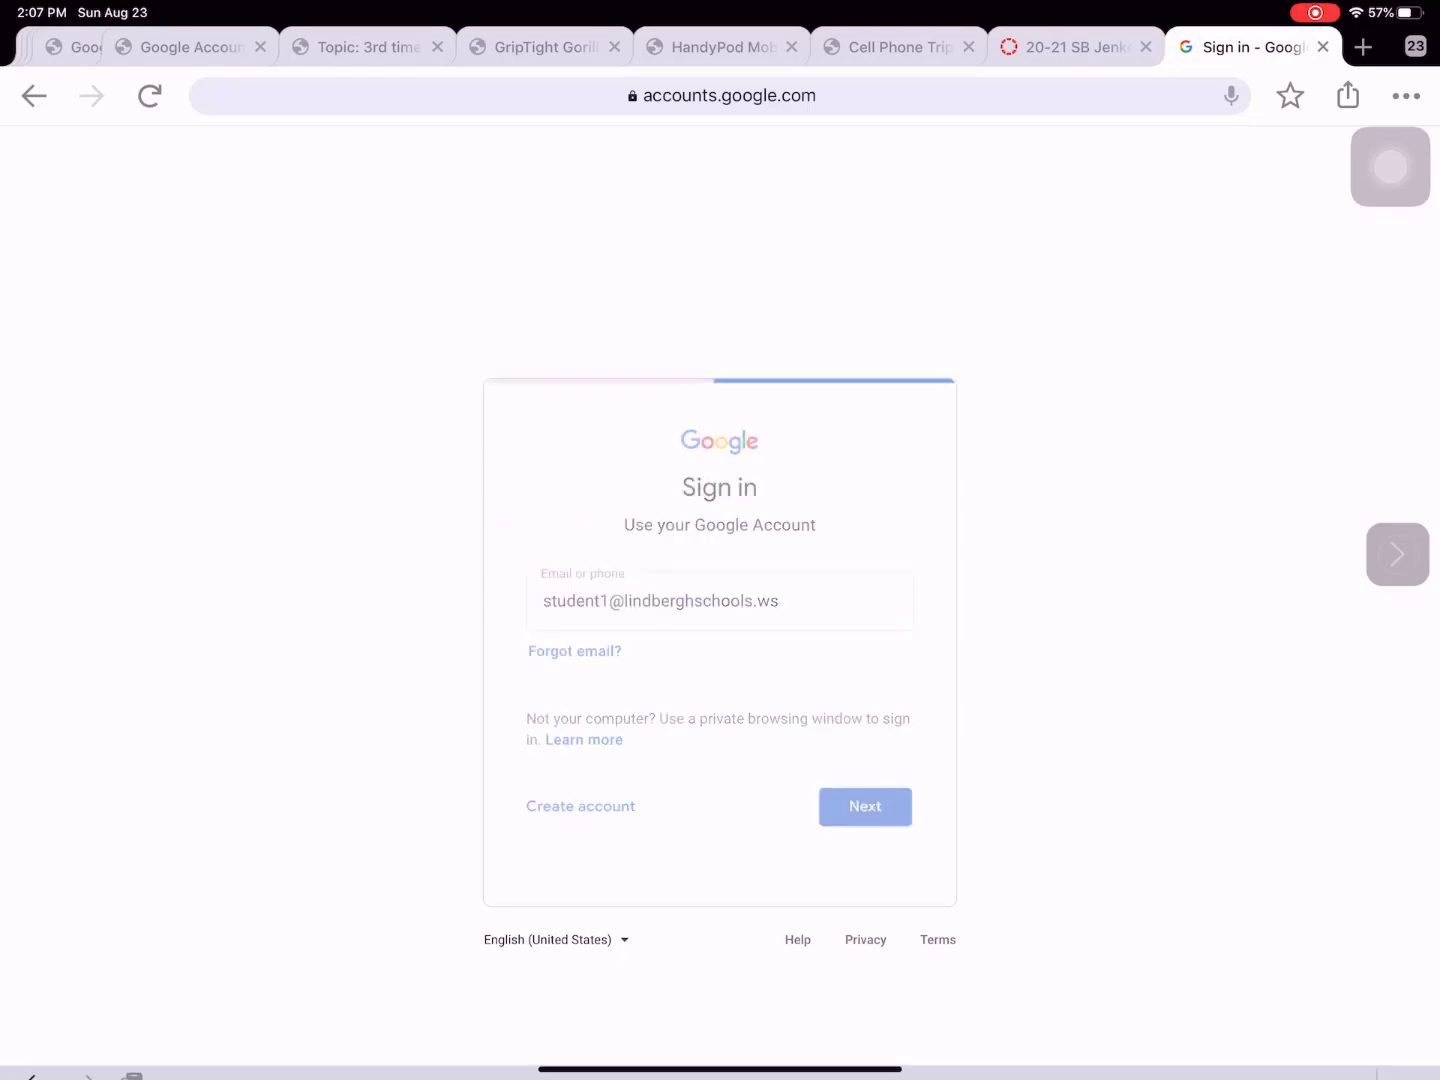
{"action": "left_click", "coordinate": [864, 808]}
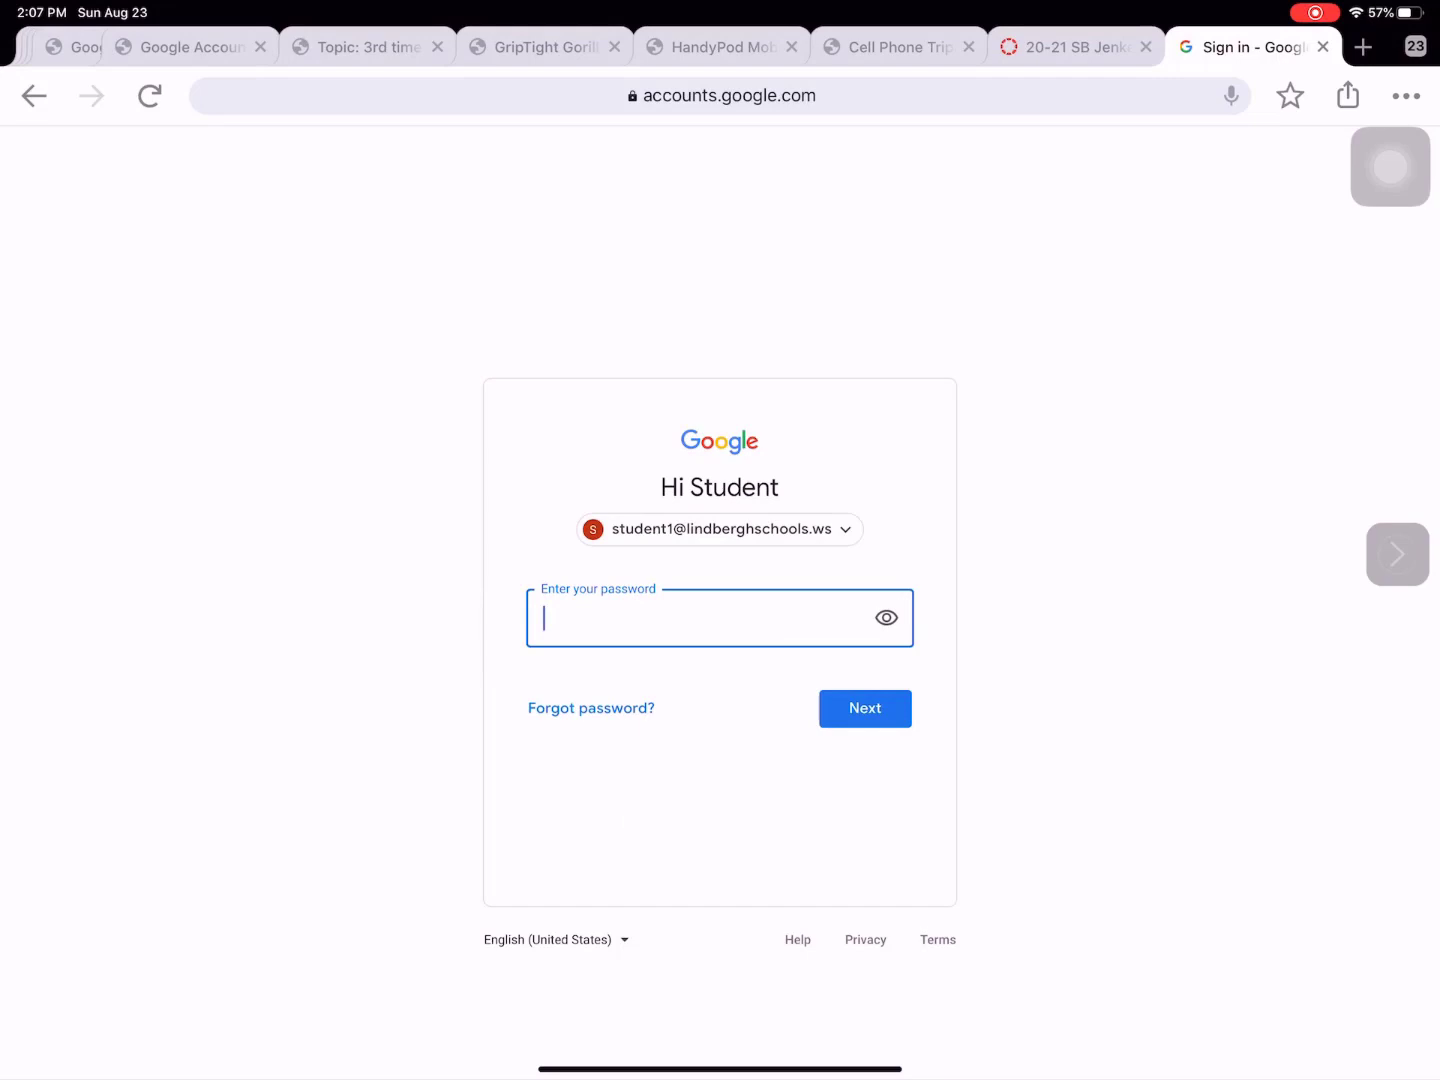
{"action": "left_click", "coordinate": [864, 708]}
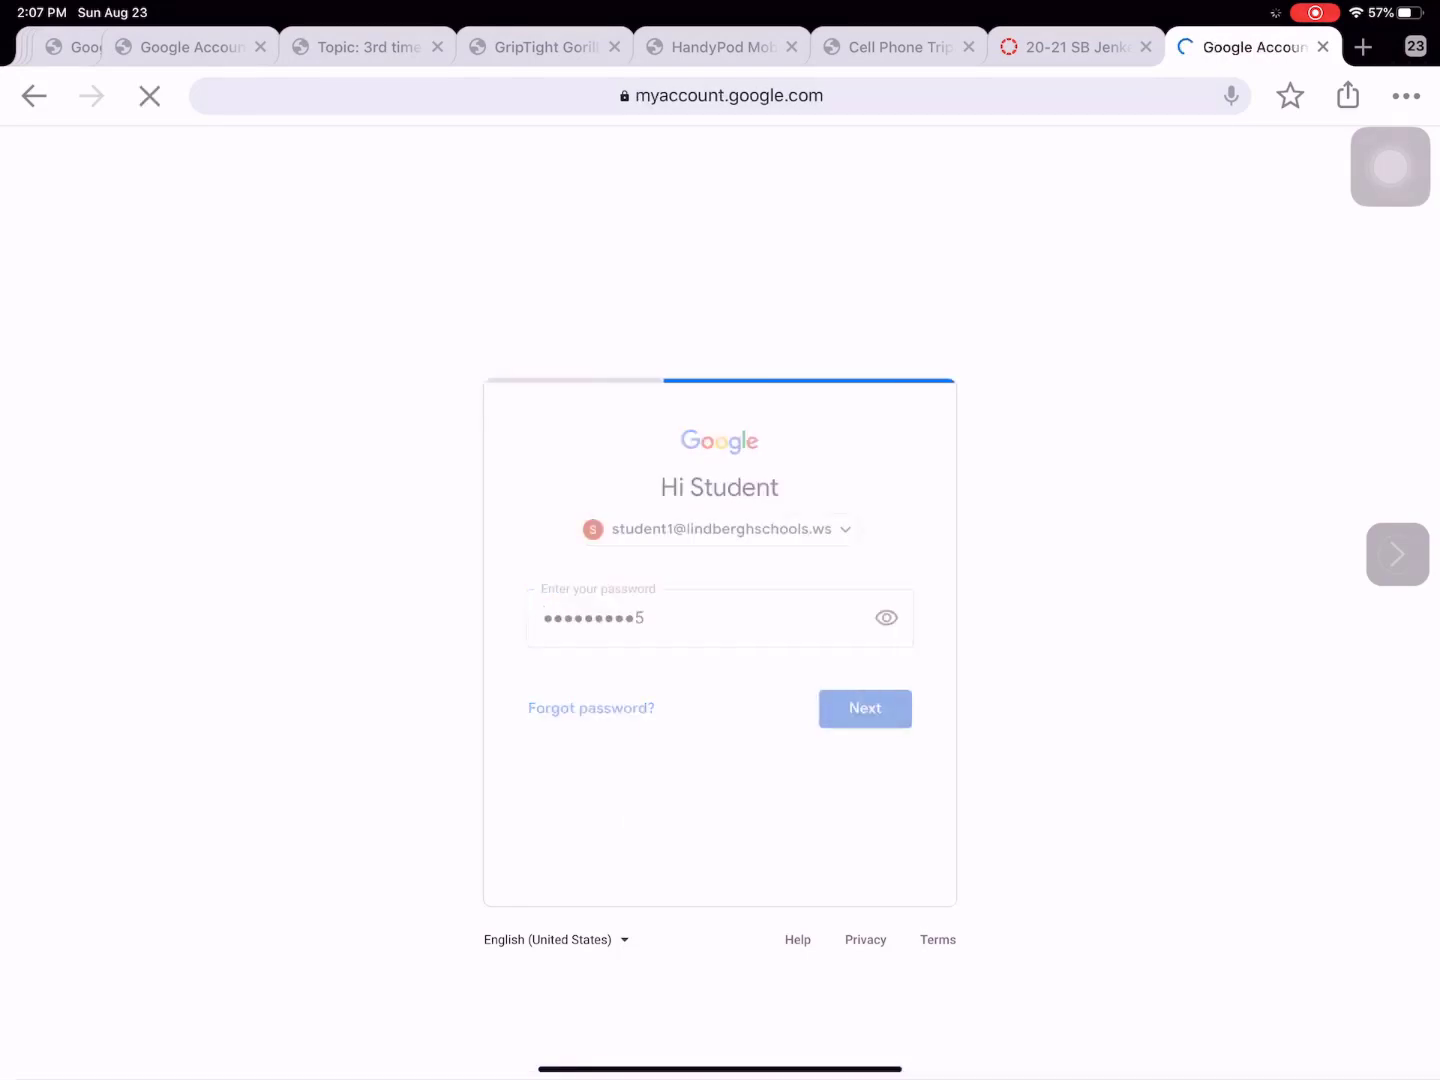
{"action": "left_click", "coordinate": [864, 708]}
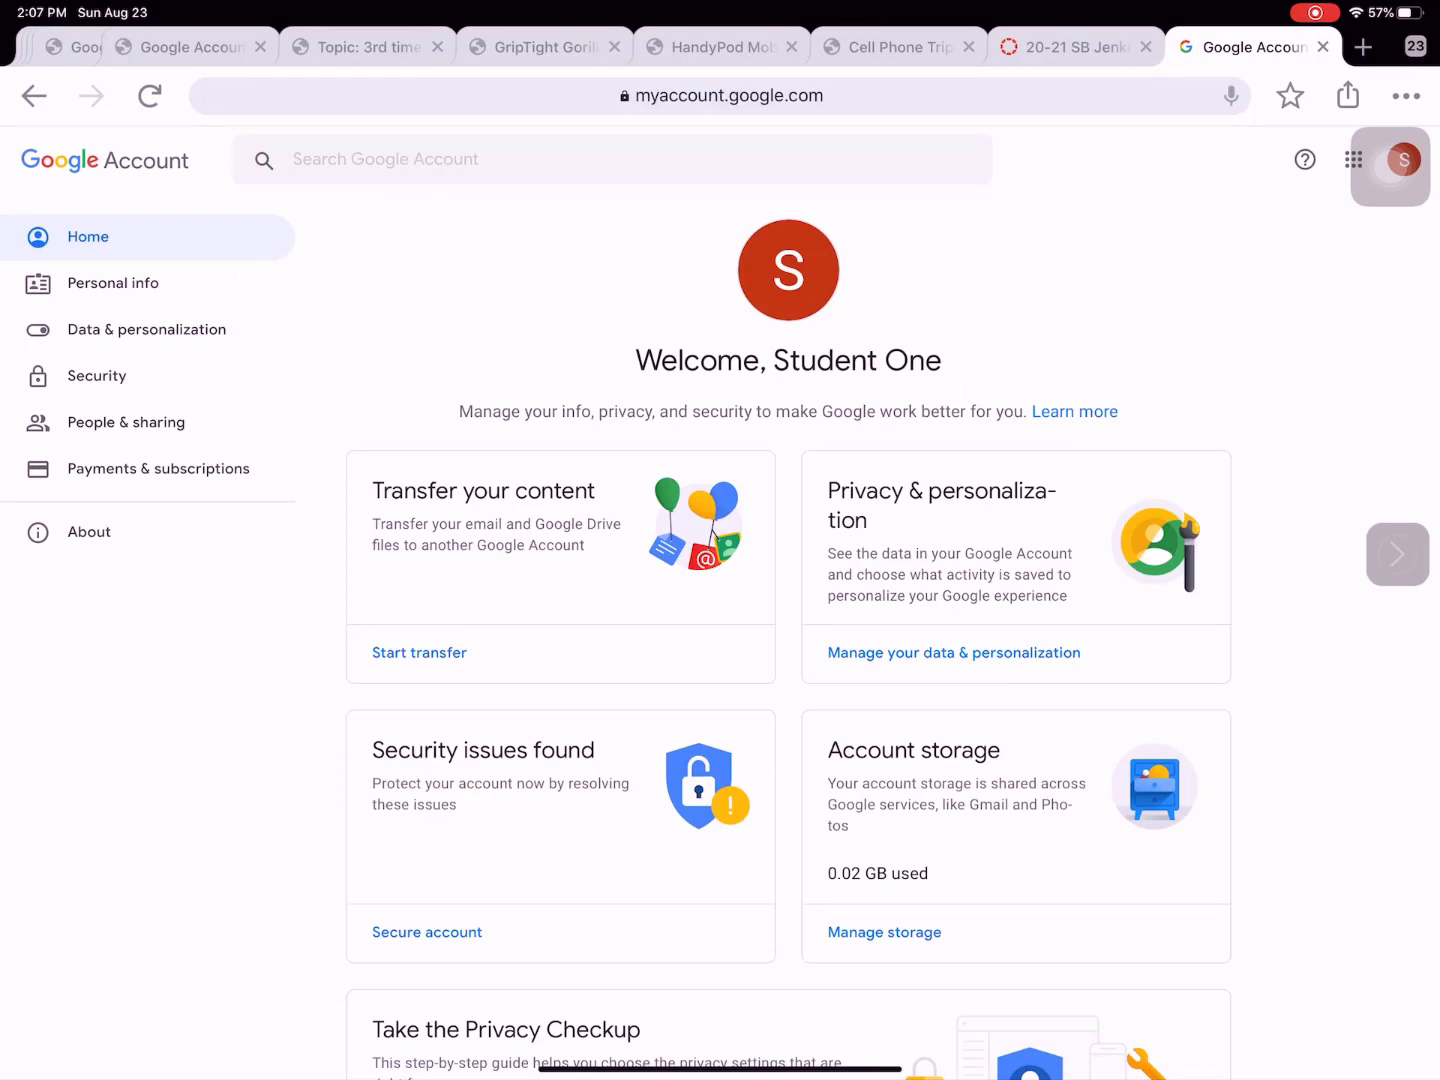
Go to lscanvas.com and open the 20-21 SB kindergarten course from the Dashboard.
{"action": "left_click", "coordinate": [718, 96]}
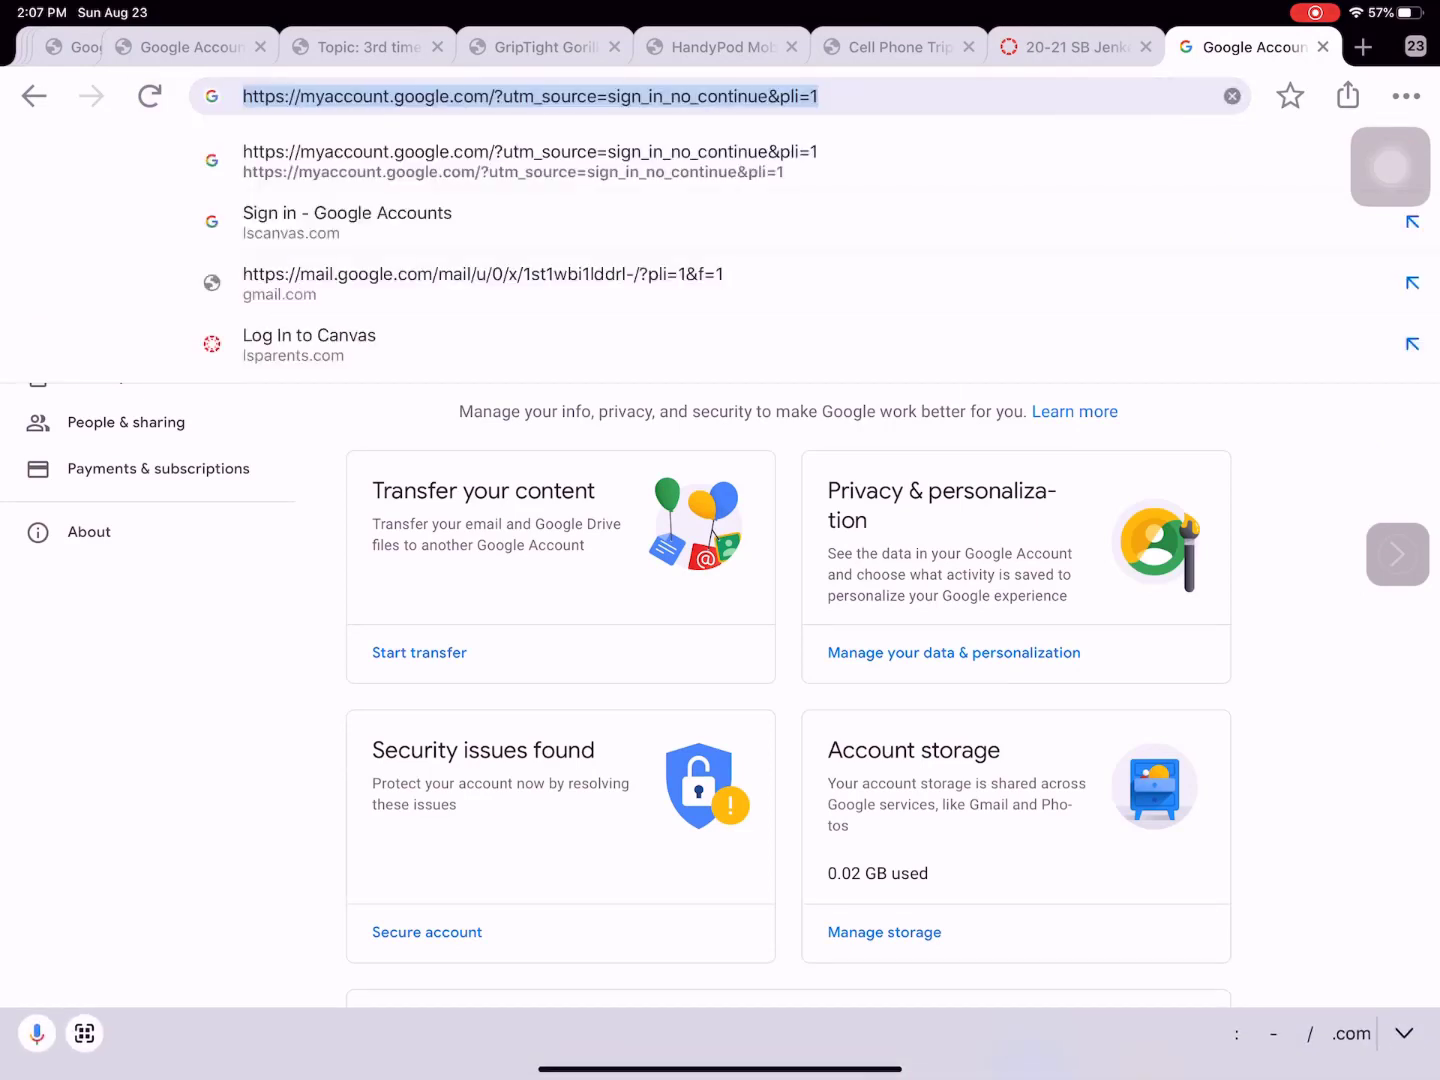
{"action": "type", "text": "lscanvas.com"}
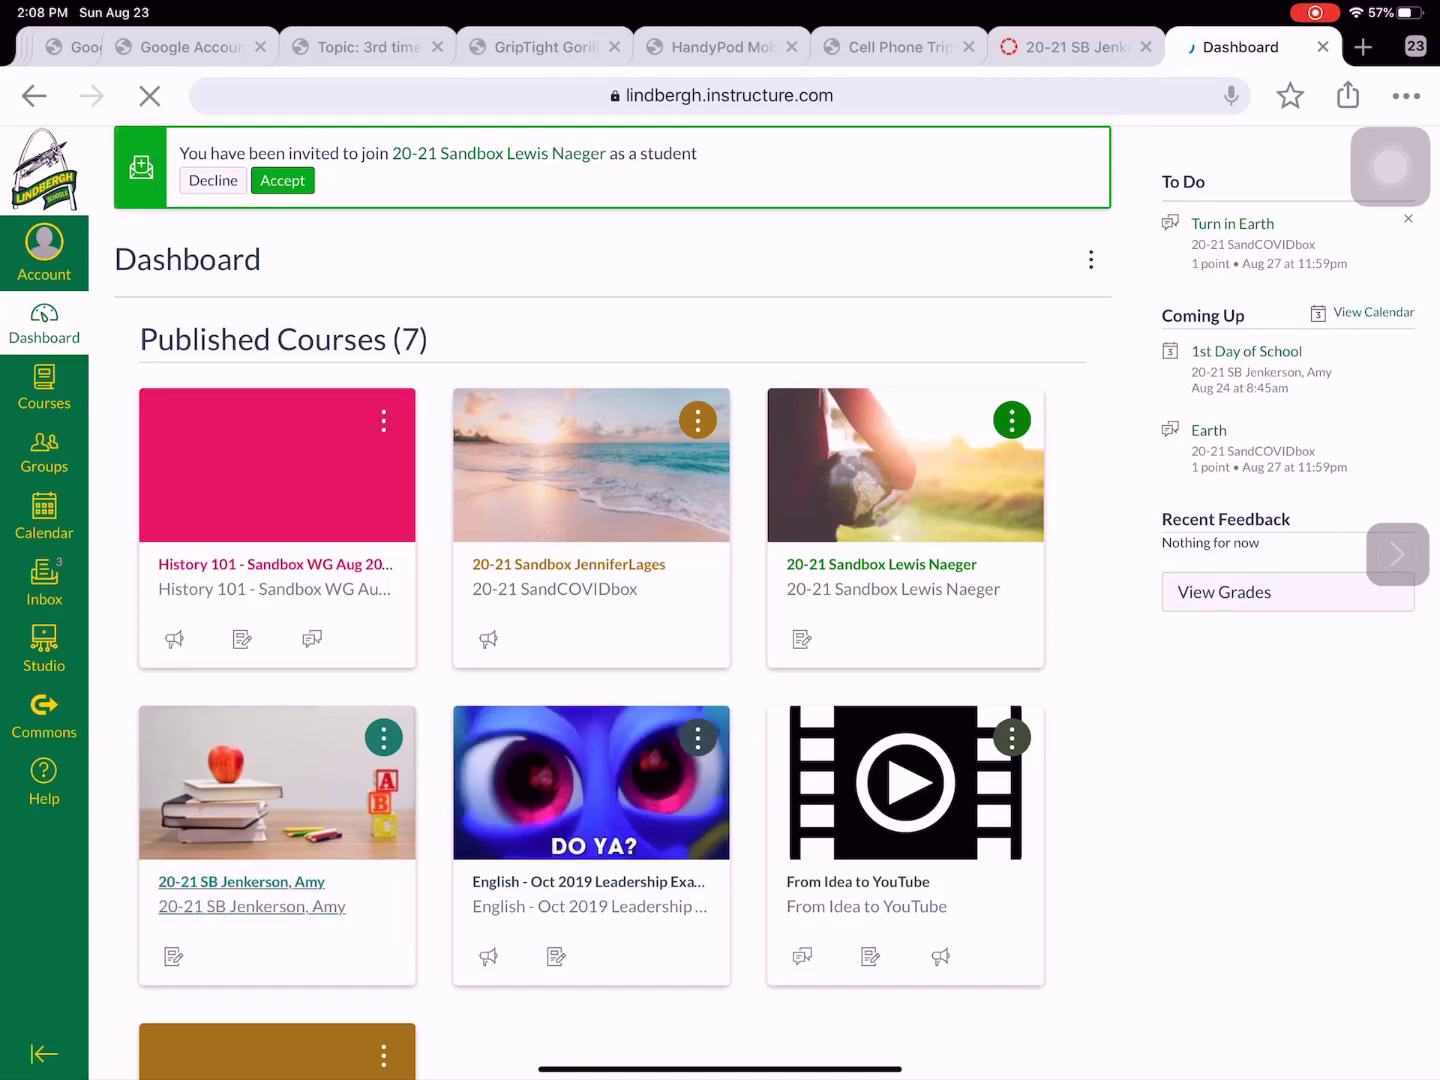
{"action": "left_click", "coordinate": [240, 882]}
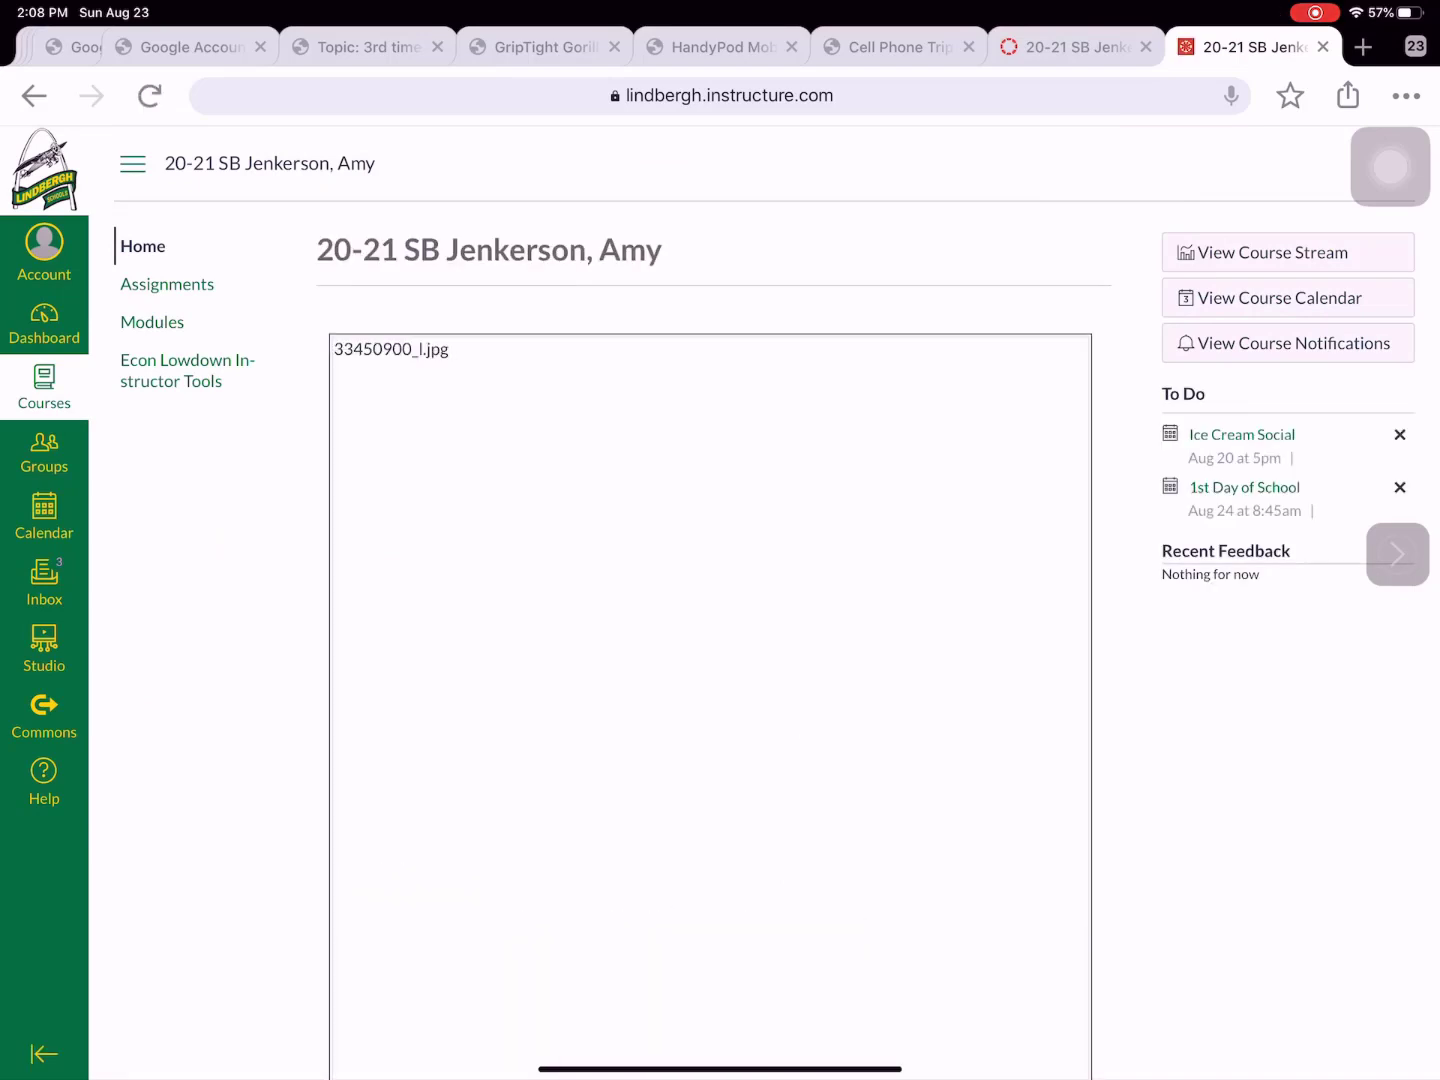
{"action": "scroll", "scroll_direction": "down", "scroll_amount": 3}
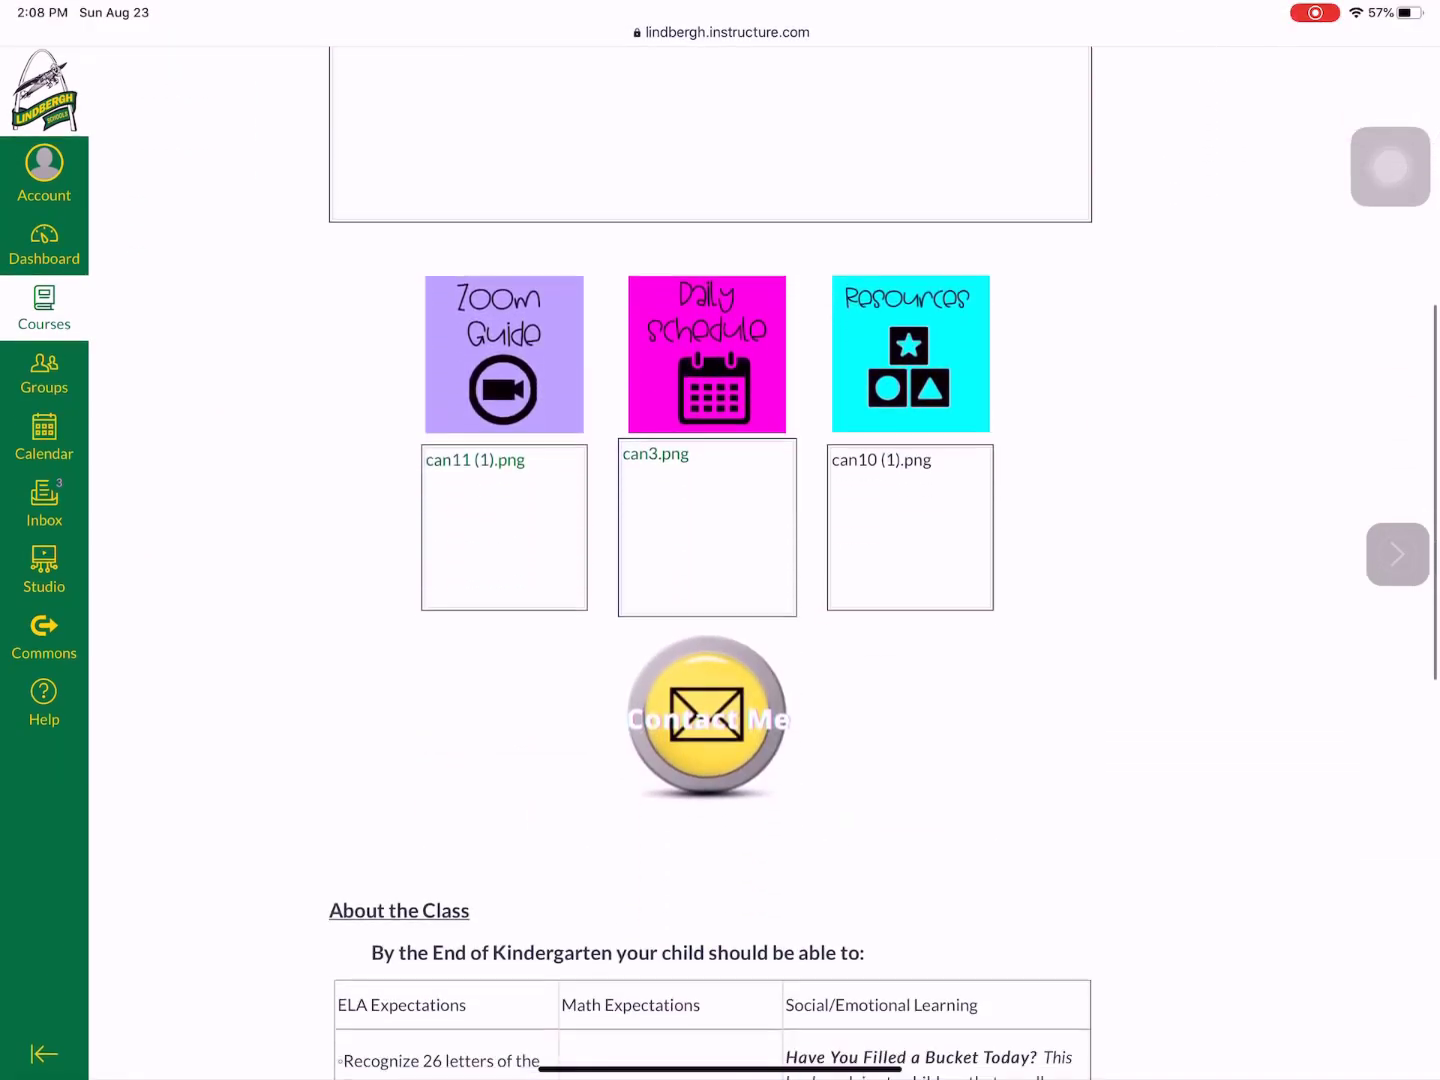